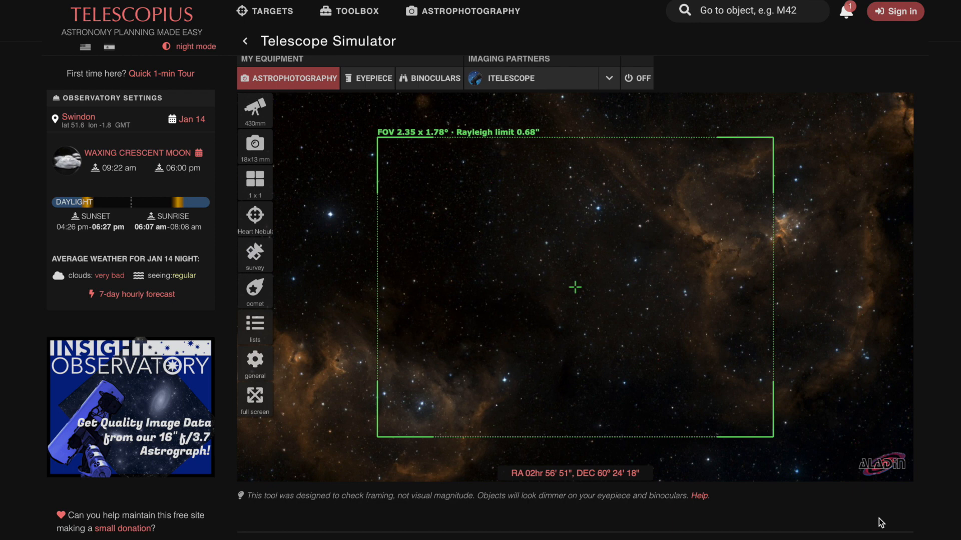
mouse_move(406, 193)
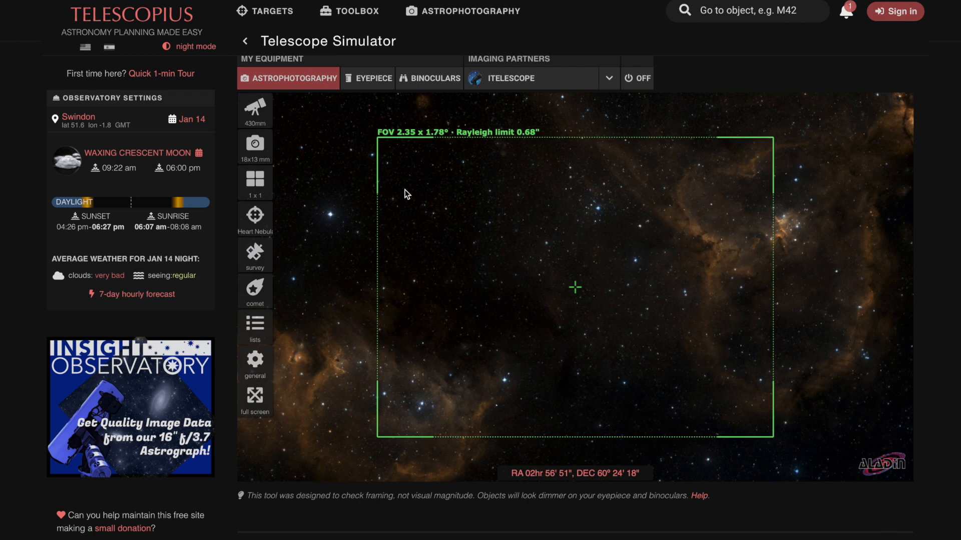
mouse_move(704, 265)
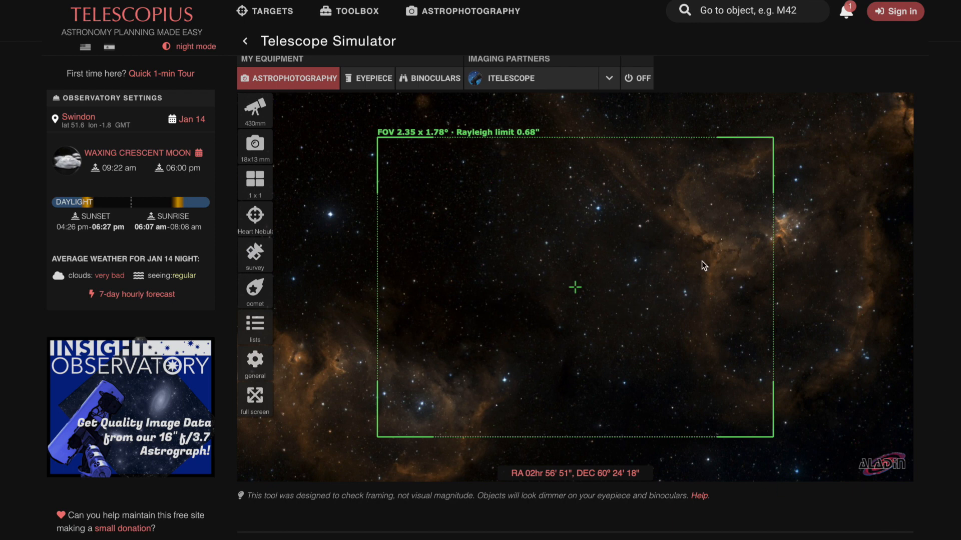
mouse_move(705, 268)
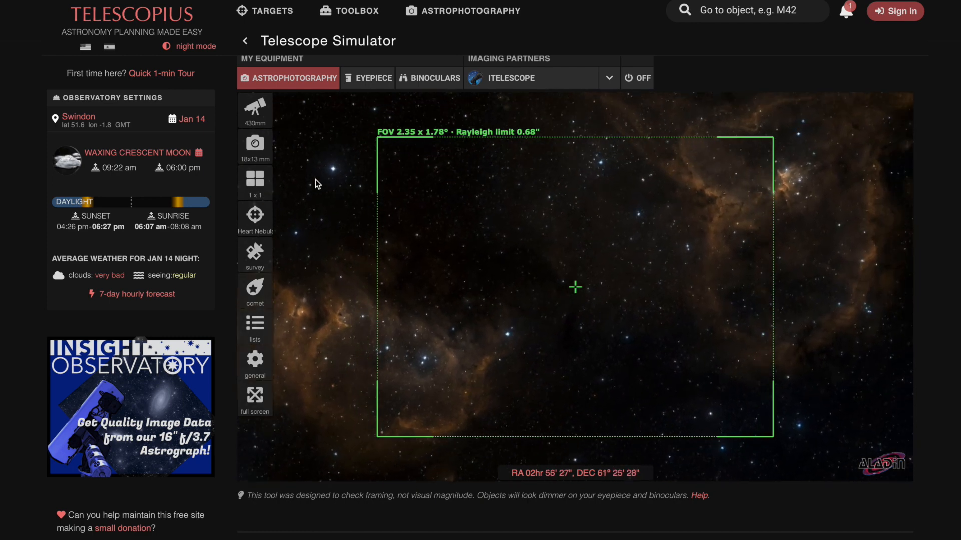
left_click(253, 111)
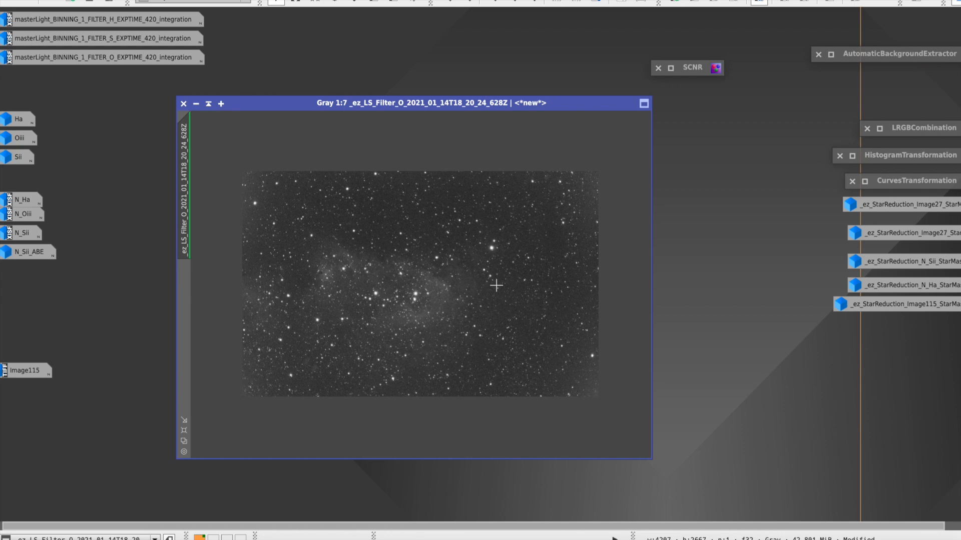
mouse_move(349, 440)
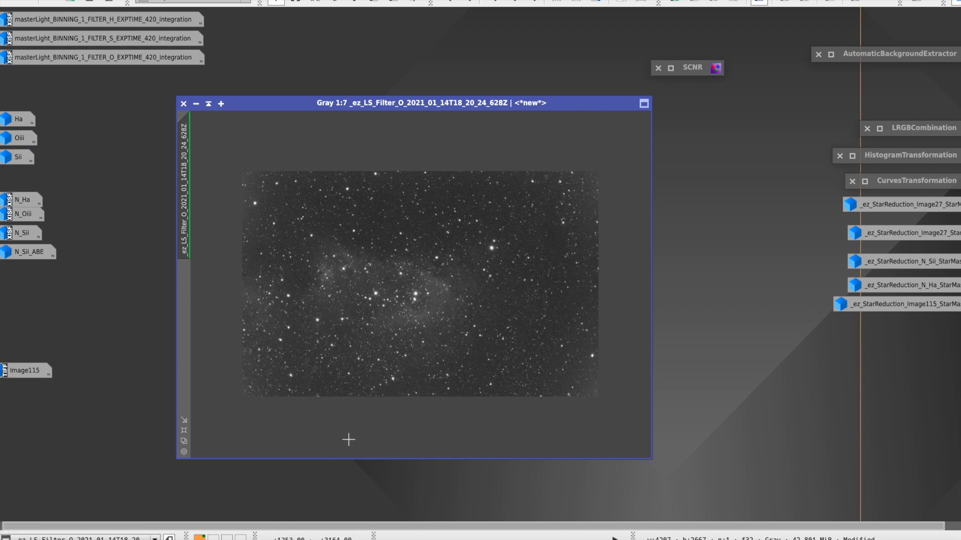
mouse_move(417, 394)
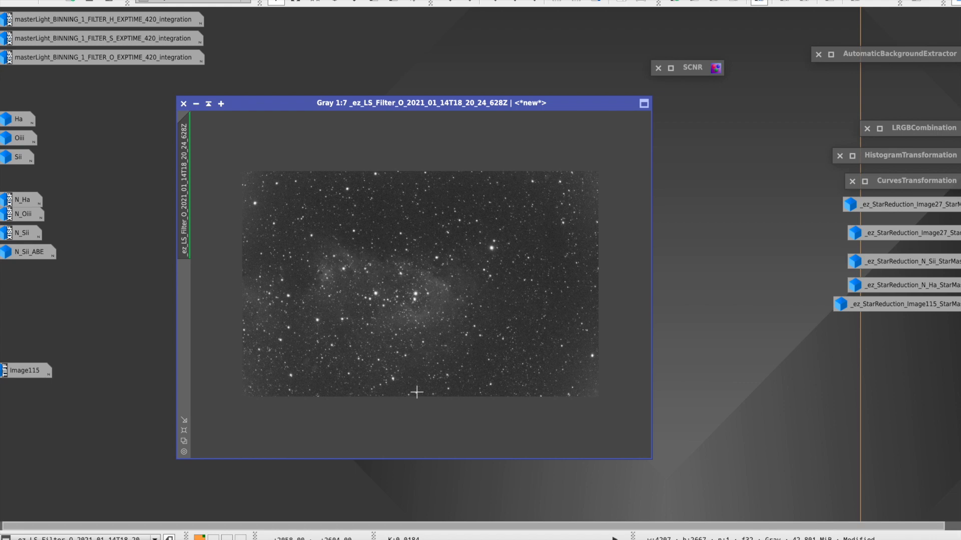
mouse_move(264, 332)
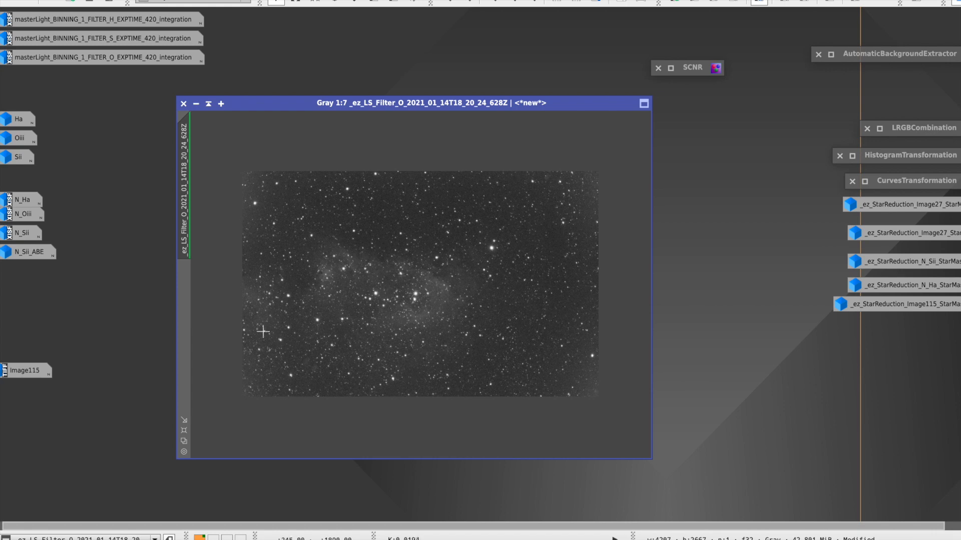
mouse_move(472, 275)
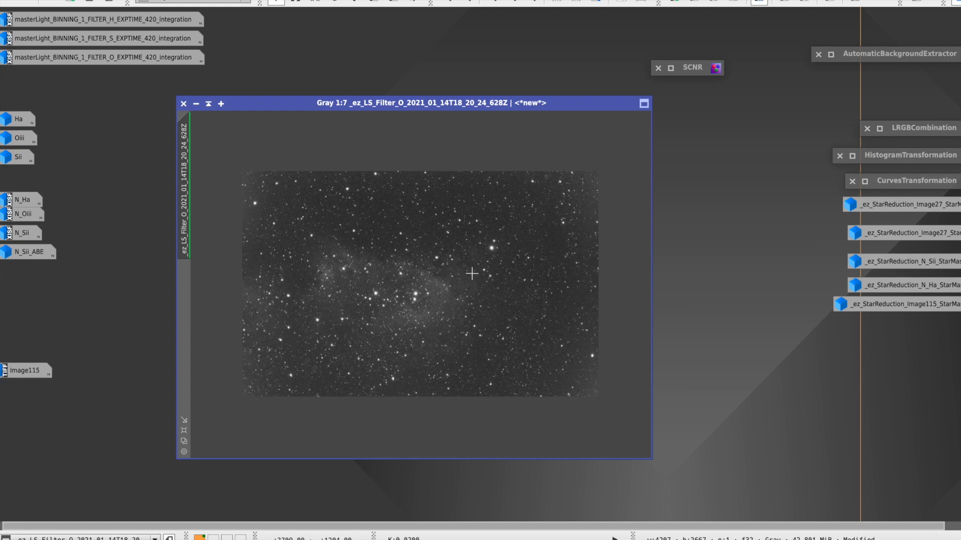
mouse_move(272, 223)
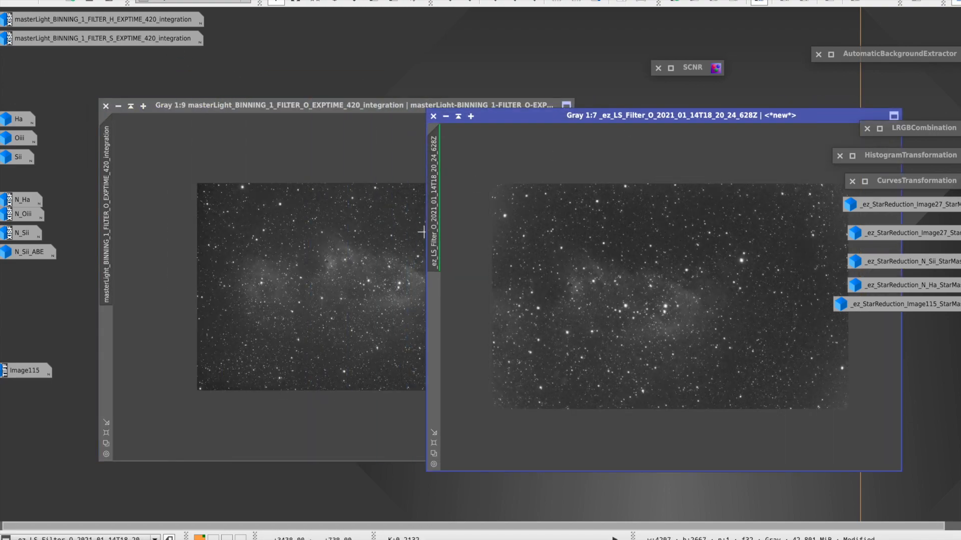
mouse_move(552, 378)
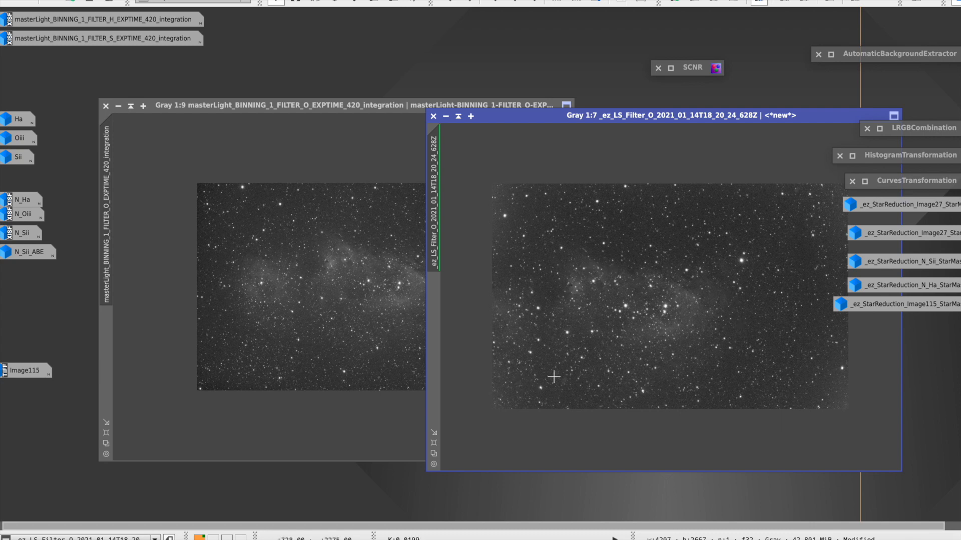
mouse_move(540, 352)
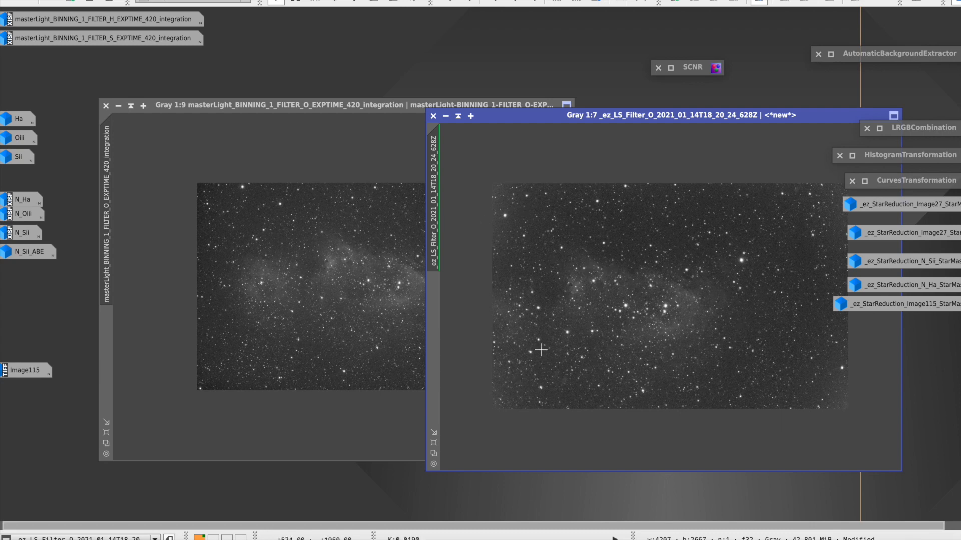
mouse_move(456, 135)
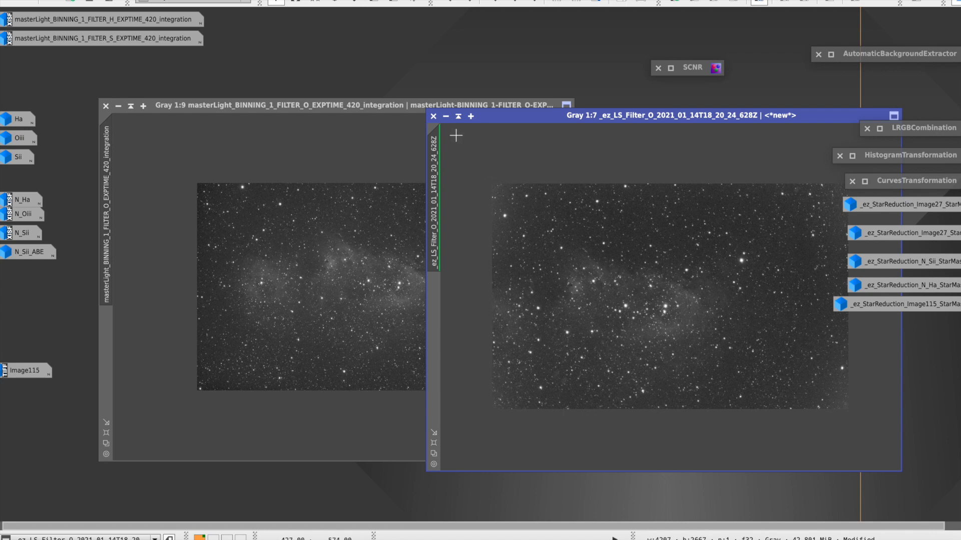
left_click(121, 105)
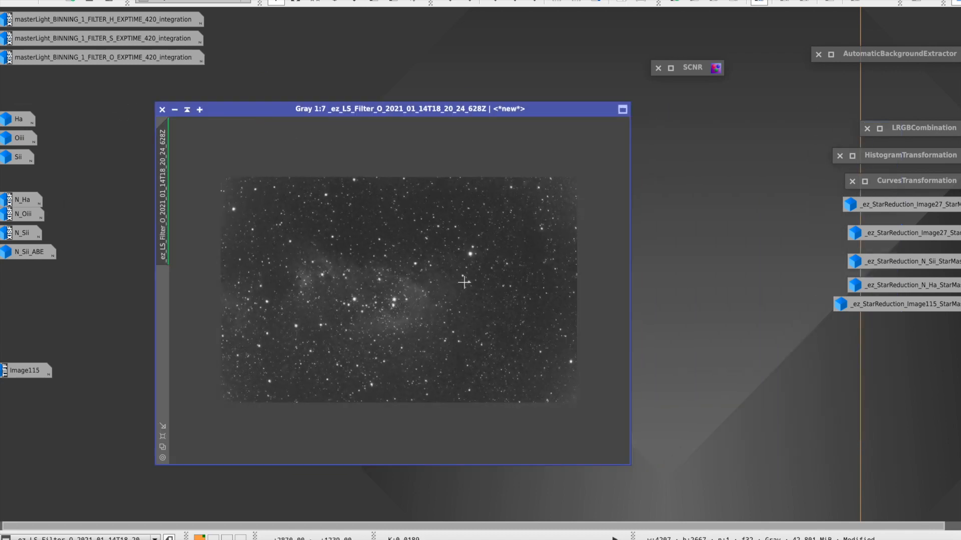
mouse_move(354, 397)
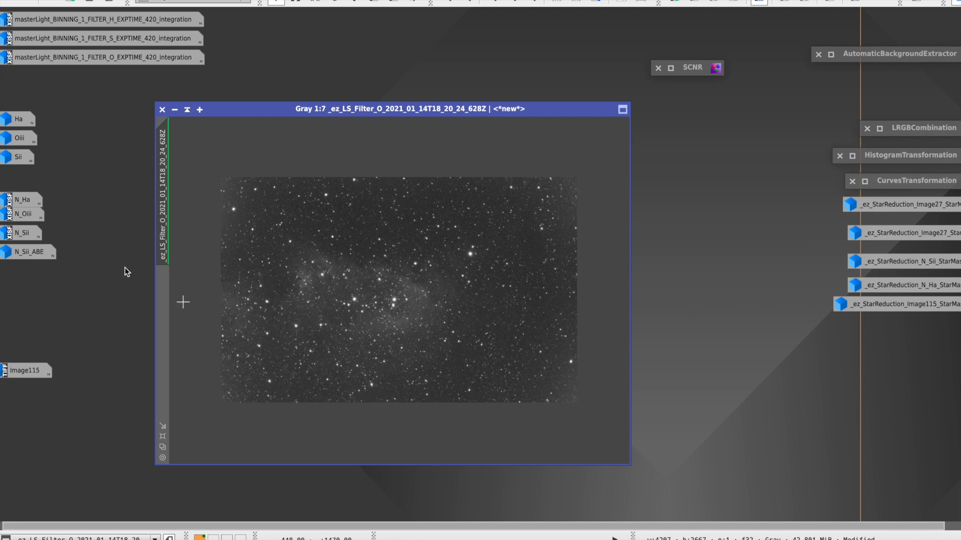
Iconify the registered O3 frame _ez_LS_Filter_O to clear it from the workspace.
left_click(162, 109)
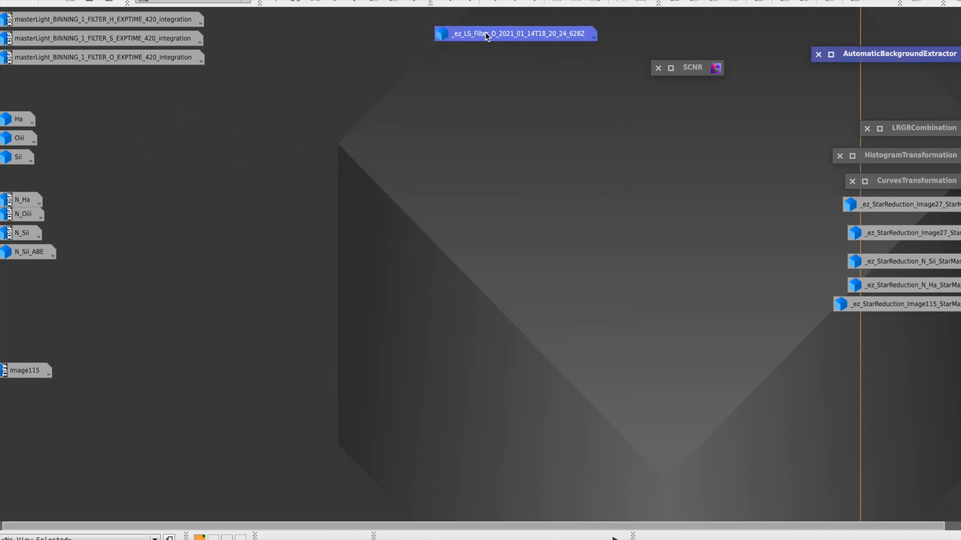
mouse_move(144, 20)
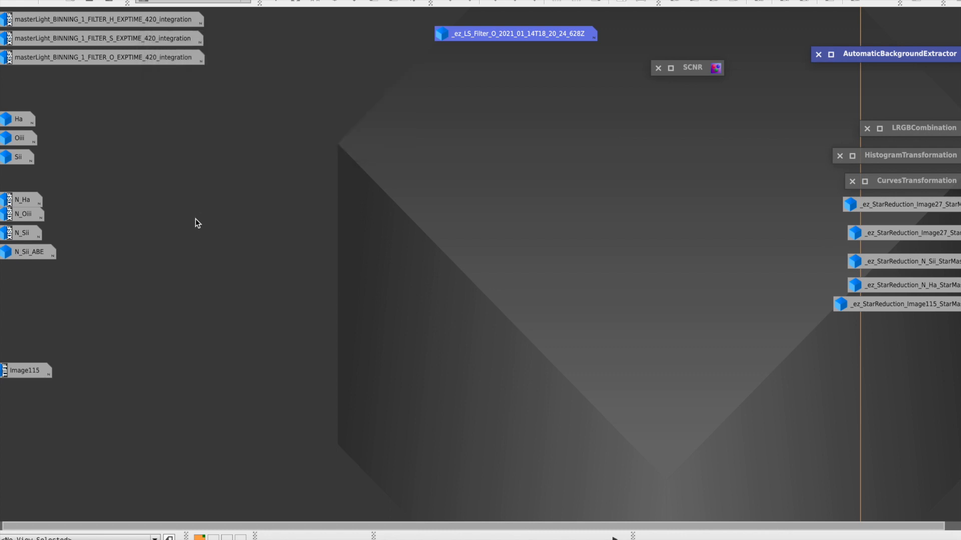
mouse_move(126, 44)
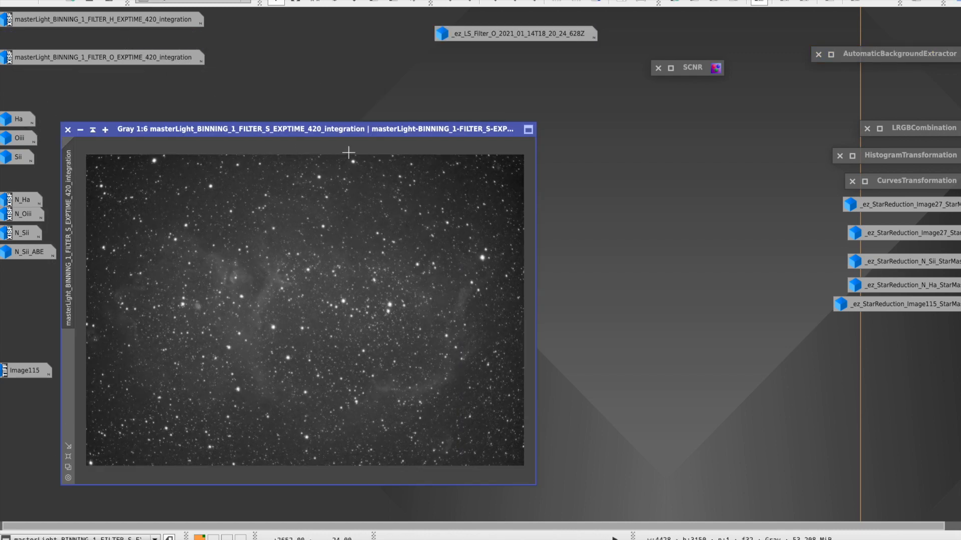
left_click_drag(300, 129, 267, 92)
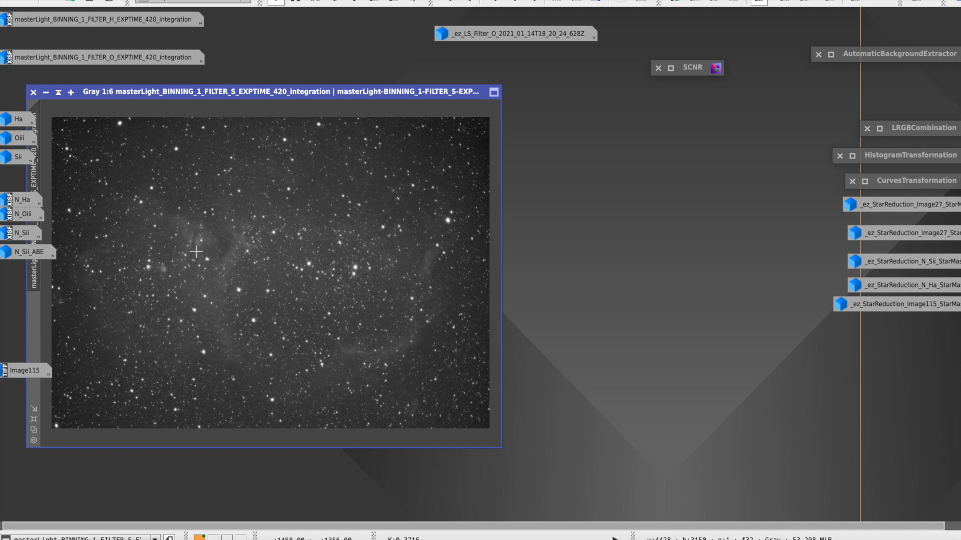
mouse_move(153, 93)
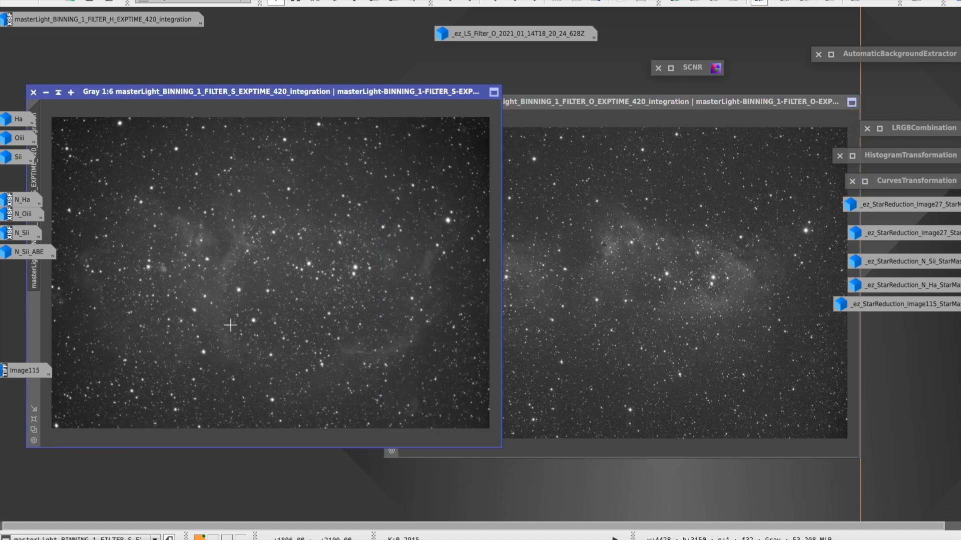
mouse_move(378, 294)
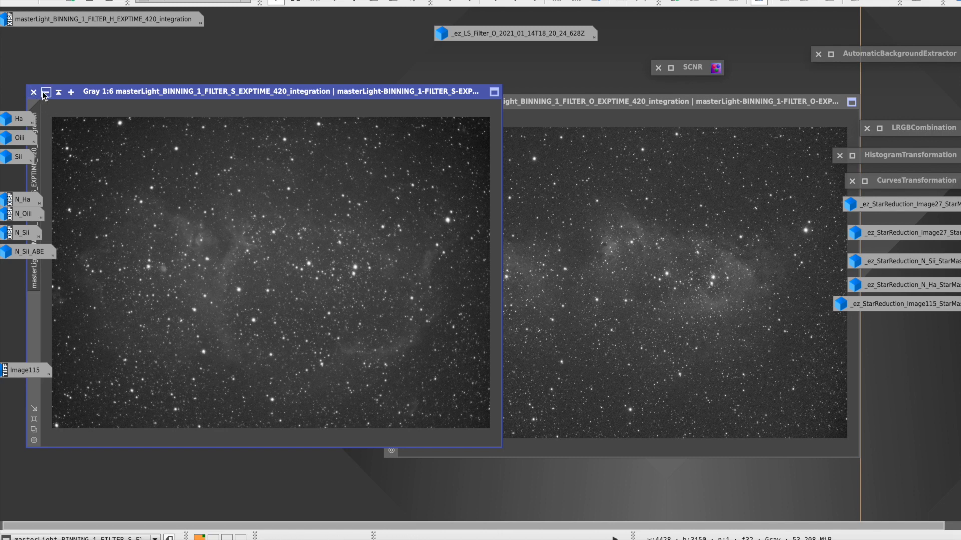
mouse_move(46, 92)
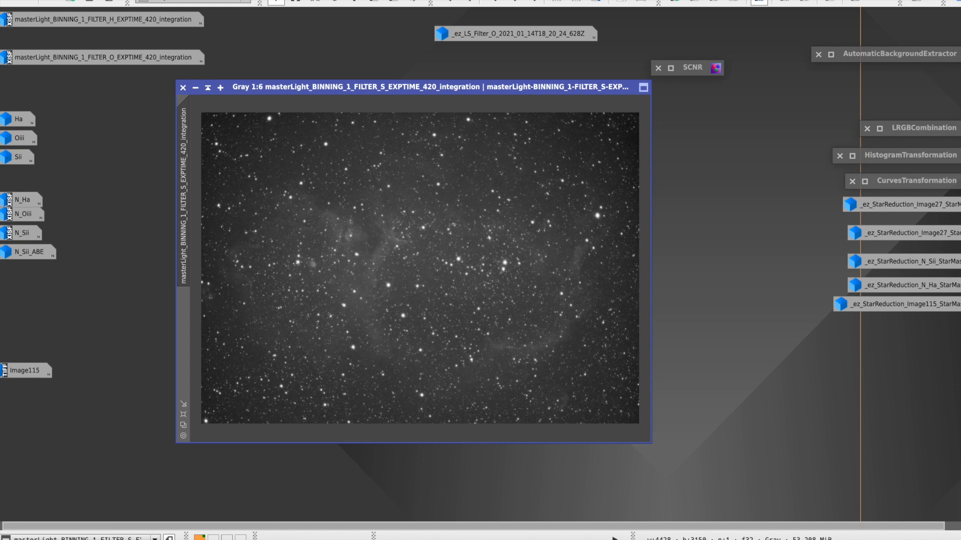
mouse_move(484, 39)
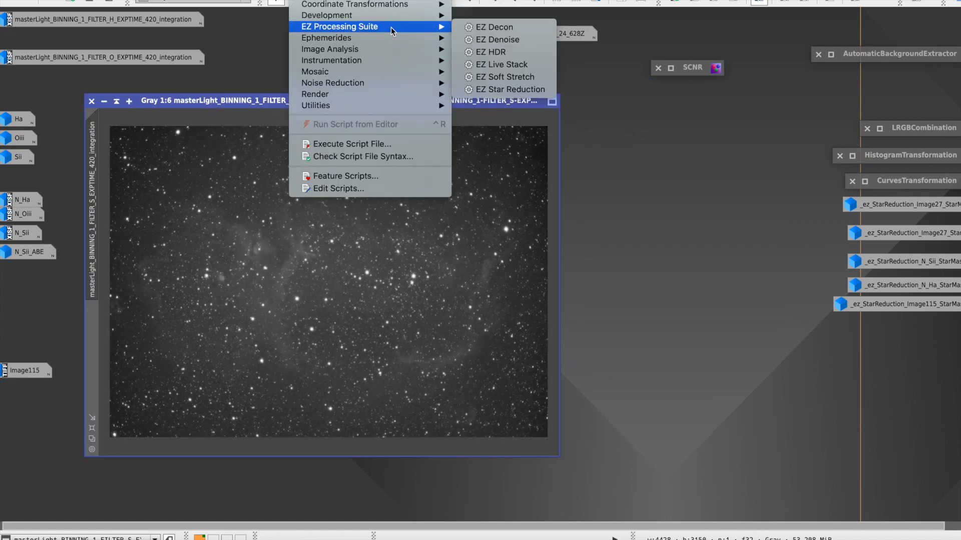
mouse_move(504, 89)
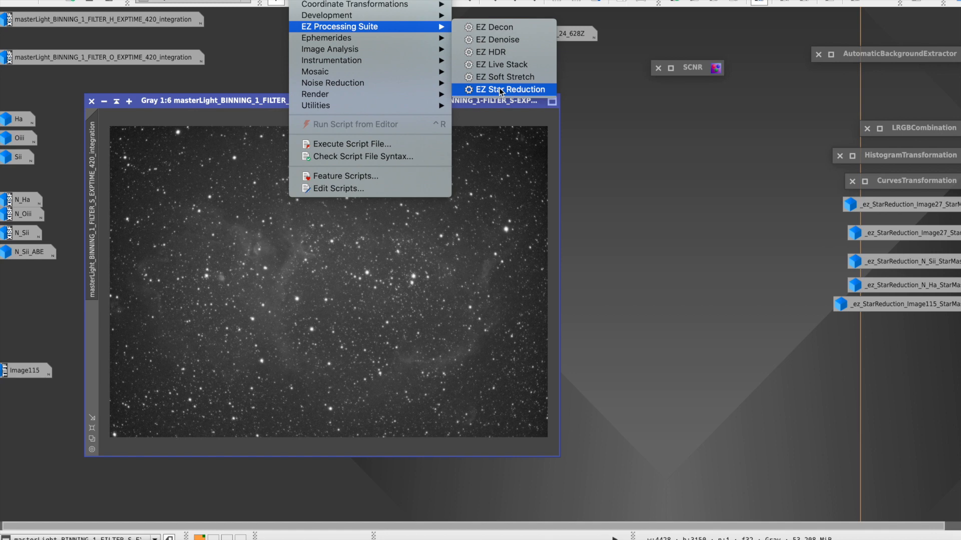
mouse_move(442, 276)
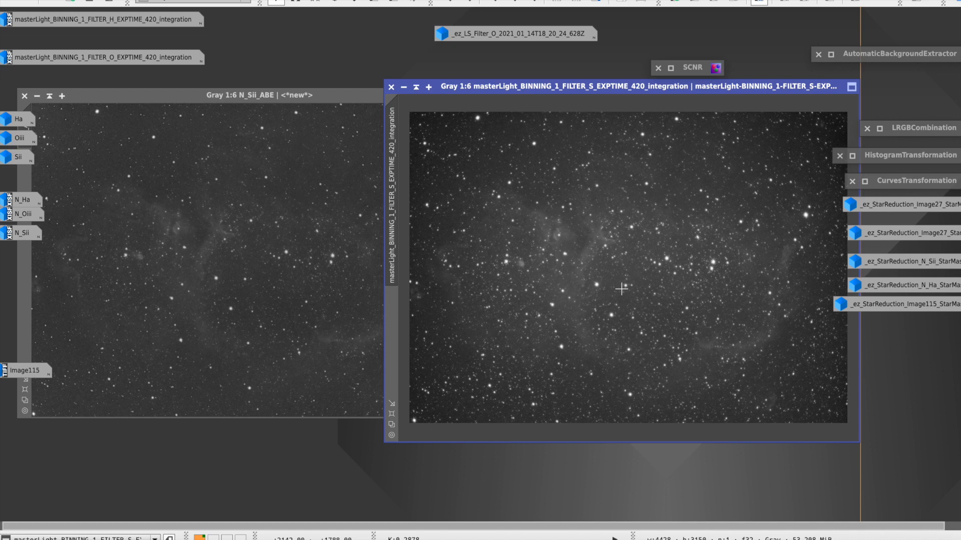
Zoom out the S2 view, raise N_Sii_ABE, then open the finished colour image Image115.
scroll("down", 3)
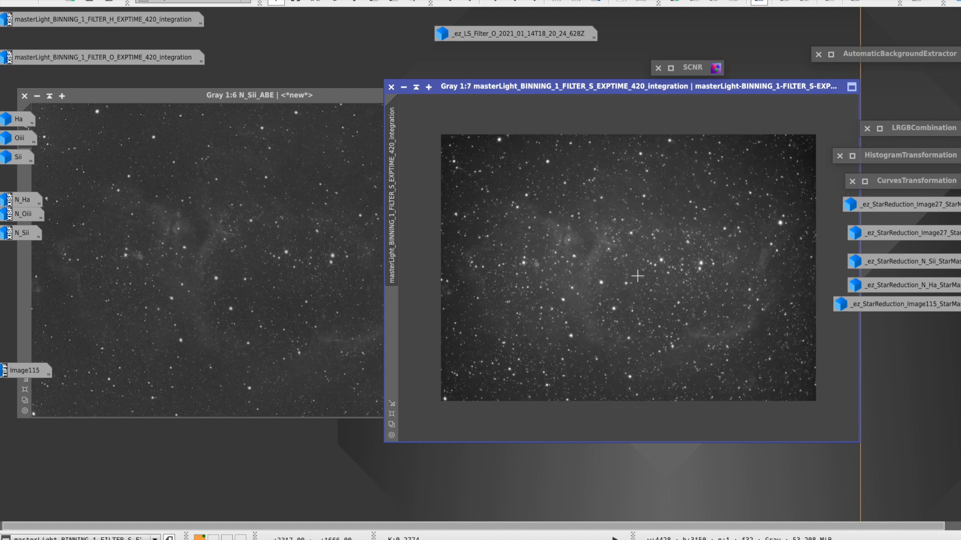
left_click(257, 95)
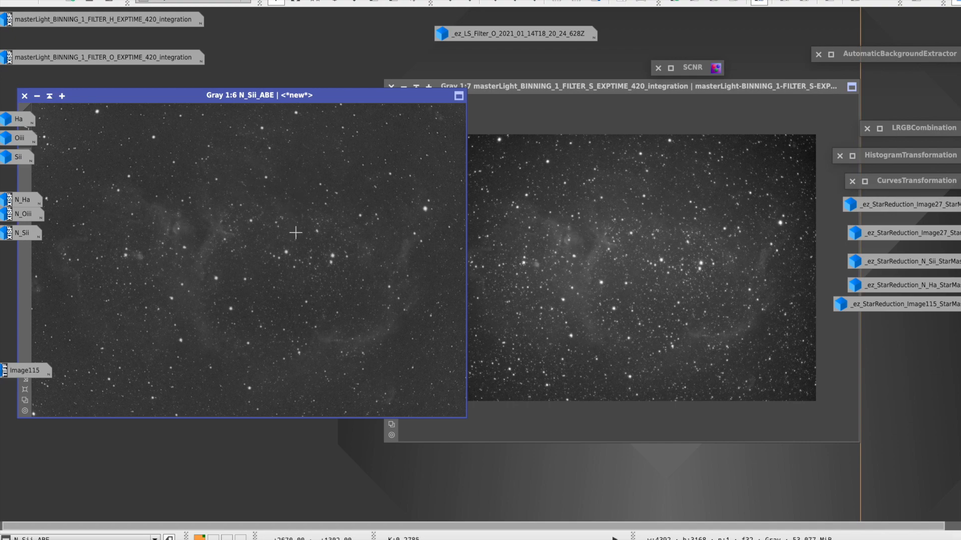
mouse_move(36, 322)
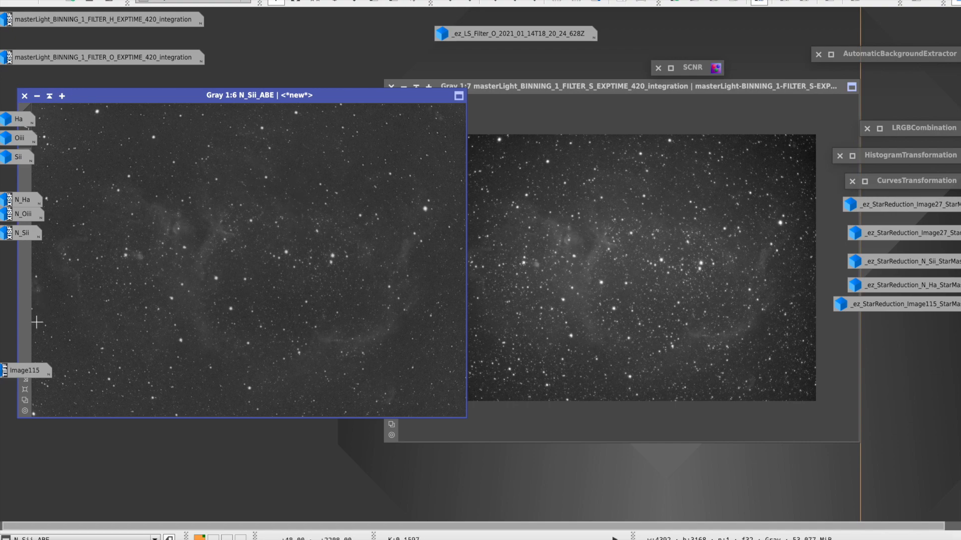
left_click(25, 371)
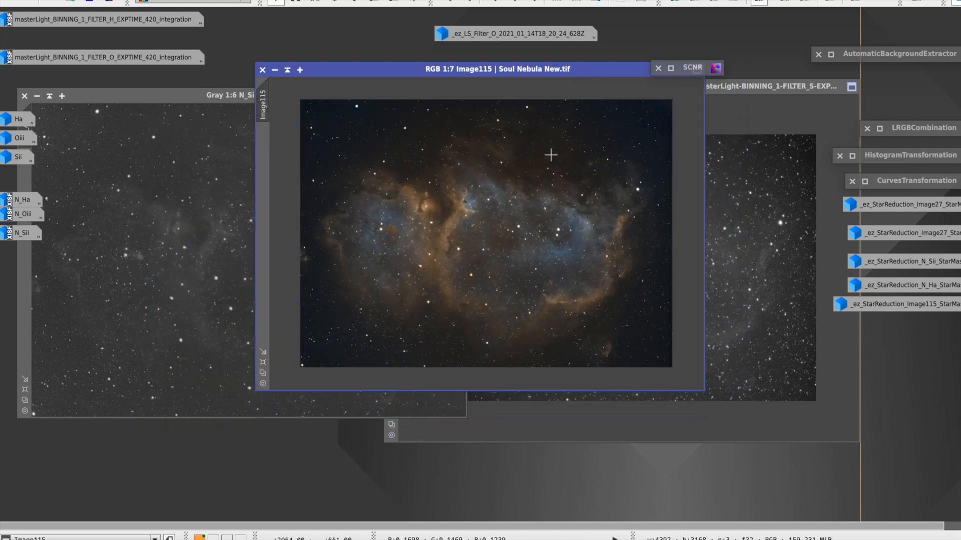
mouse_move(702, 392)
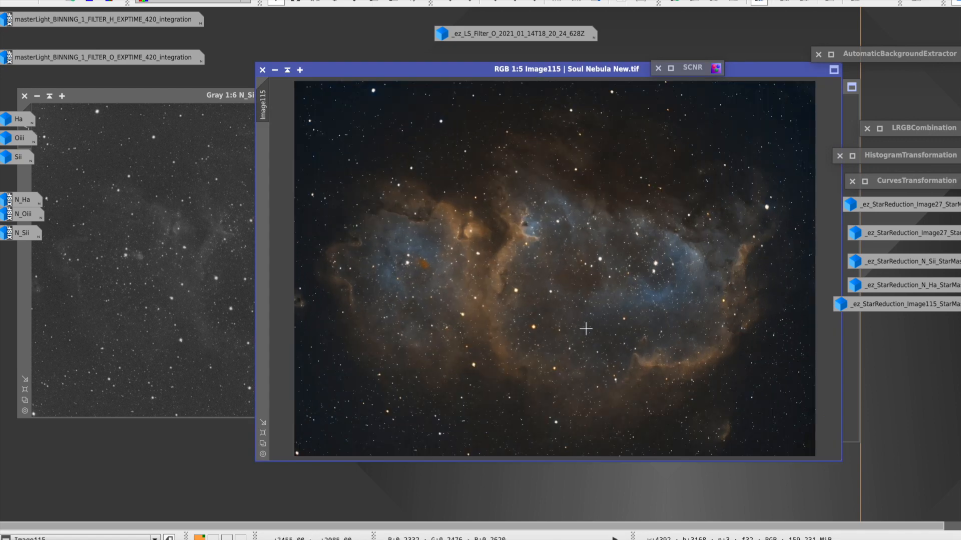
mouse_move(679, 383)
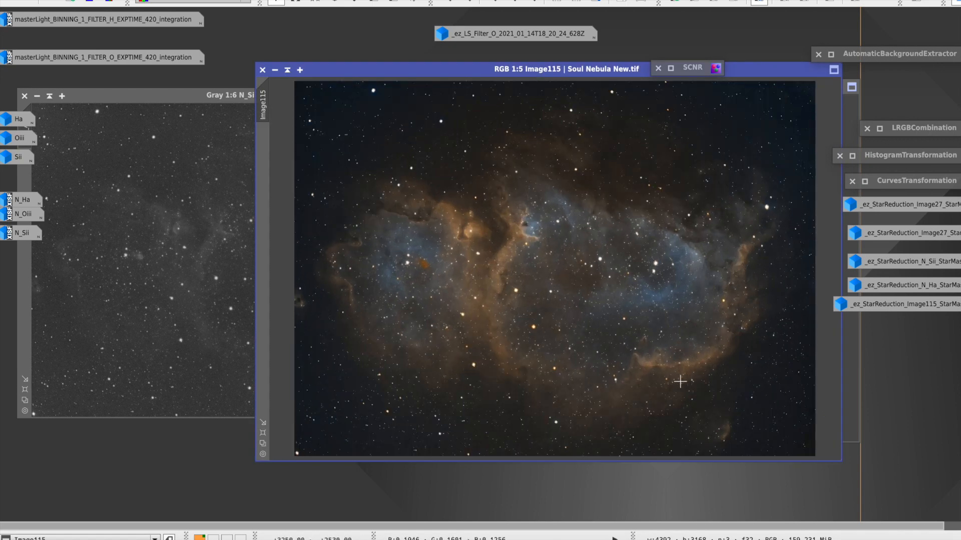